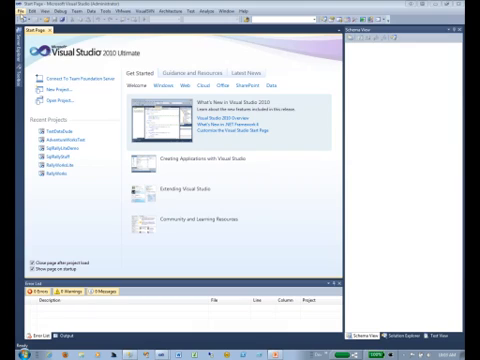
Start a new project from the Start Page to reach the SQL Server database templates.
click(12, 18)
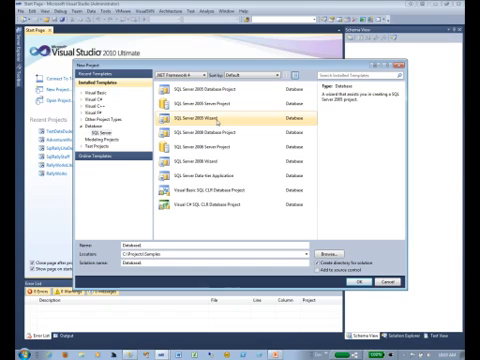
click(230, 152)
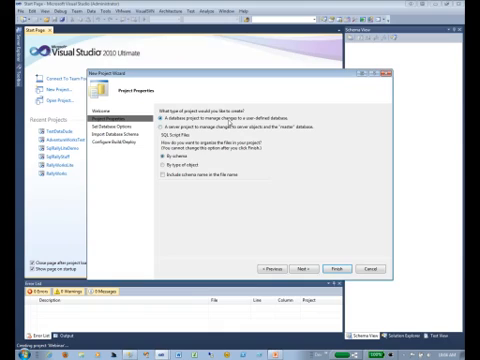
mouse_move(228, 122)
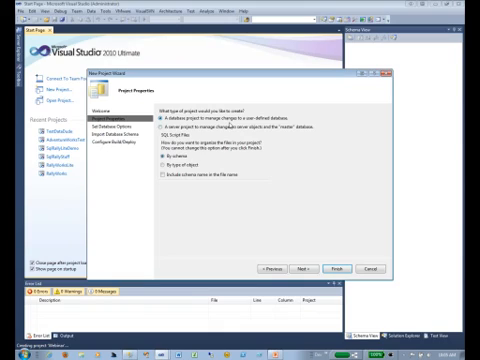
mouse_move(200, 158)
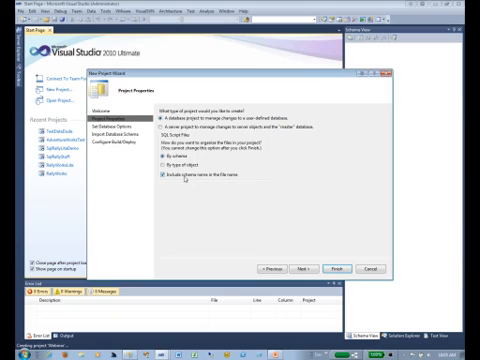
mouse_move(288, 240)
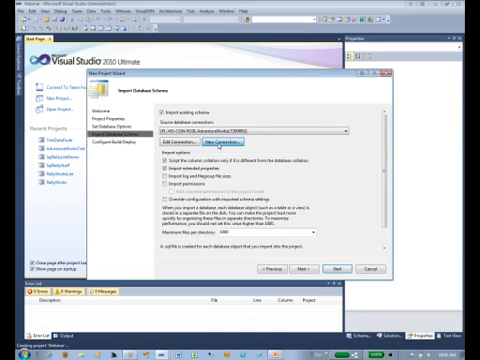
Advance the New Project Wizard to the Import Database Schema page.
click(236, 148)
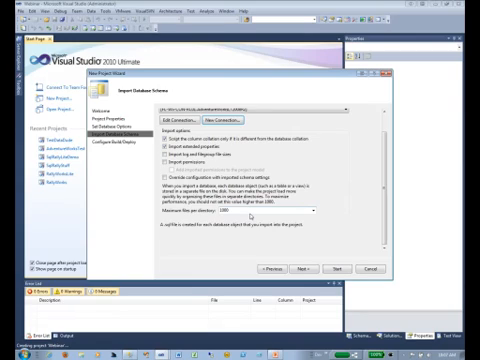
mouse_move(244, 212)
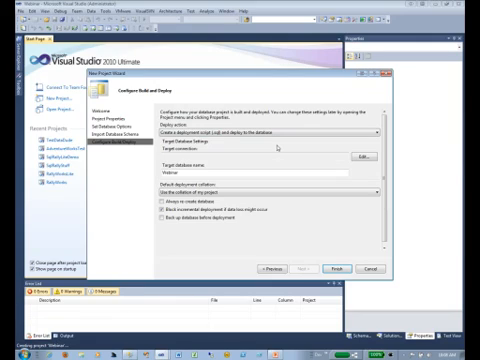
mouse_move(276, 148)
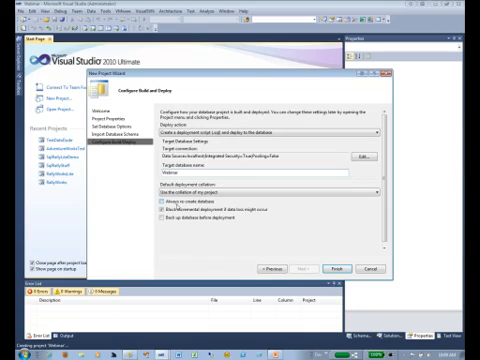
Switch on an additional deployment option on the Configure Build and Deploy page.
click(160, 206)
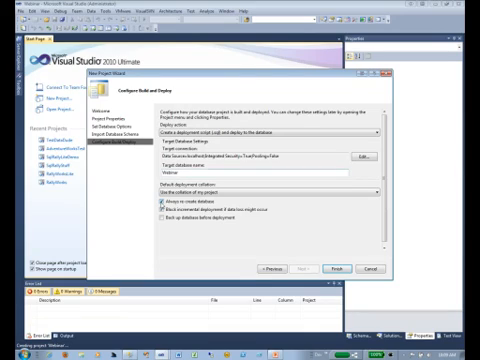